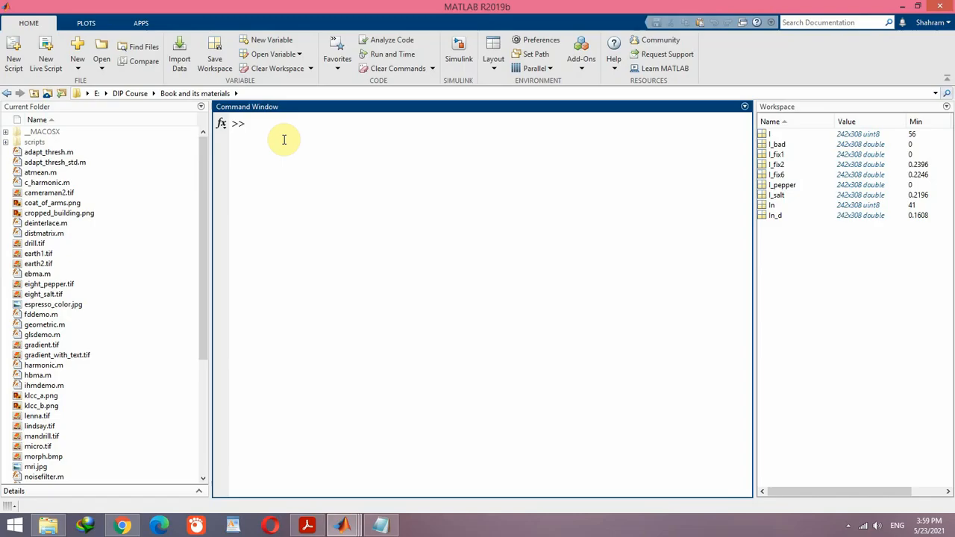
- Load coins.png and show it beside its salt & pepper noise version in a maximized figure
click(254, 124)
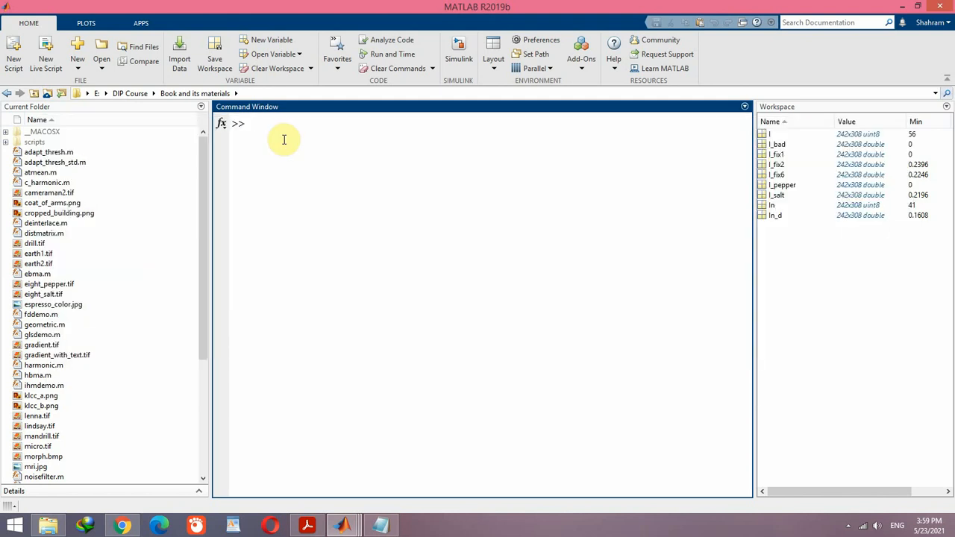
text(I = imread('coins.png');)
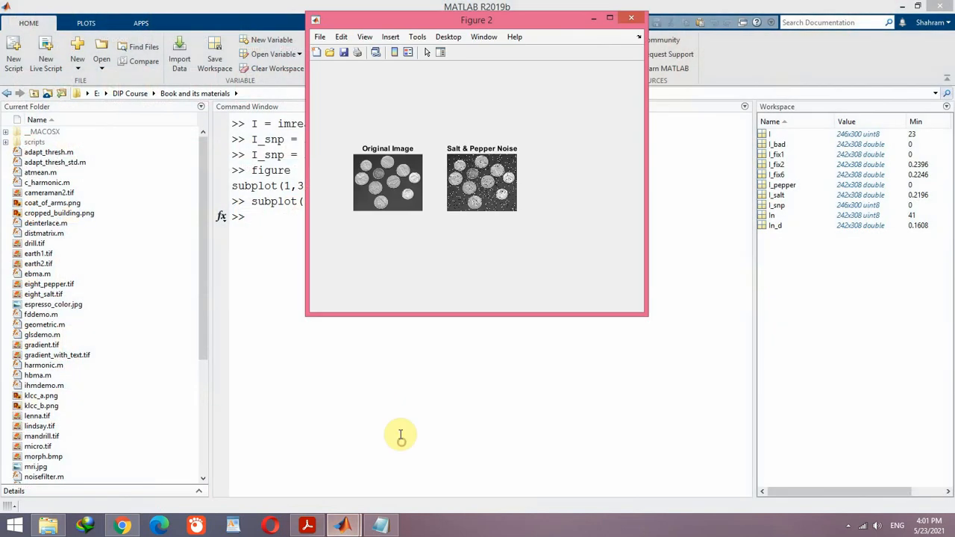
click(610, 18)
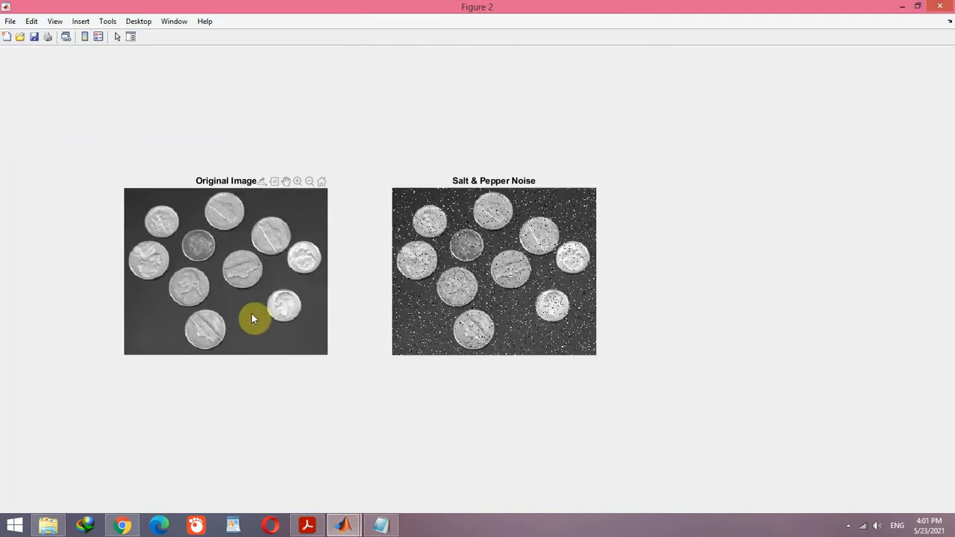
mouse_move(283, 249)
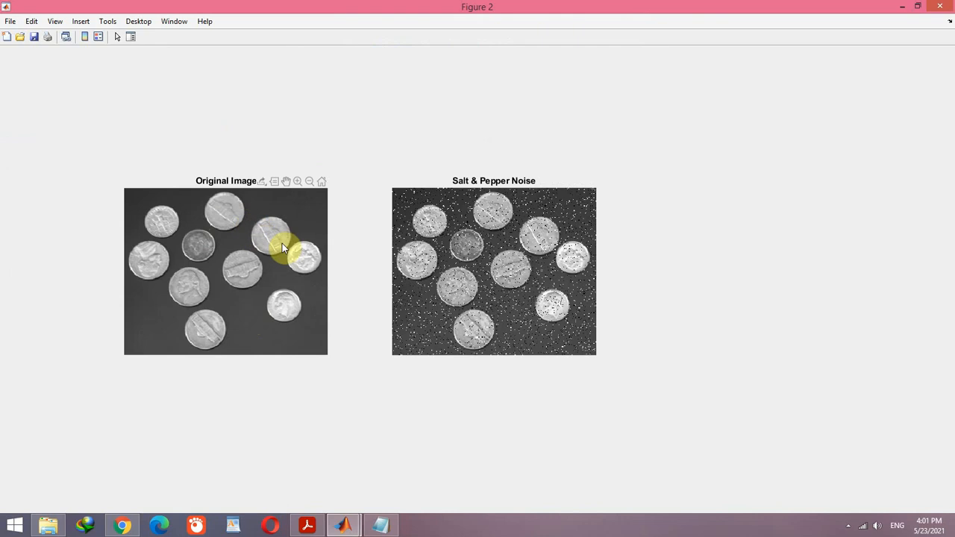
mouse_move(446, 383)
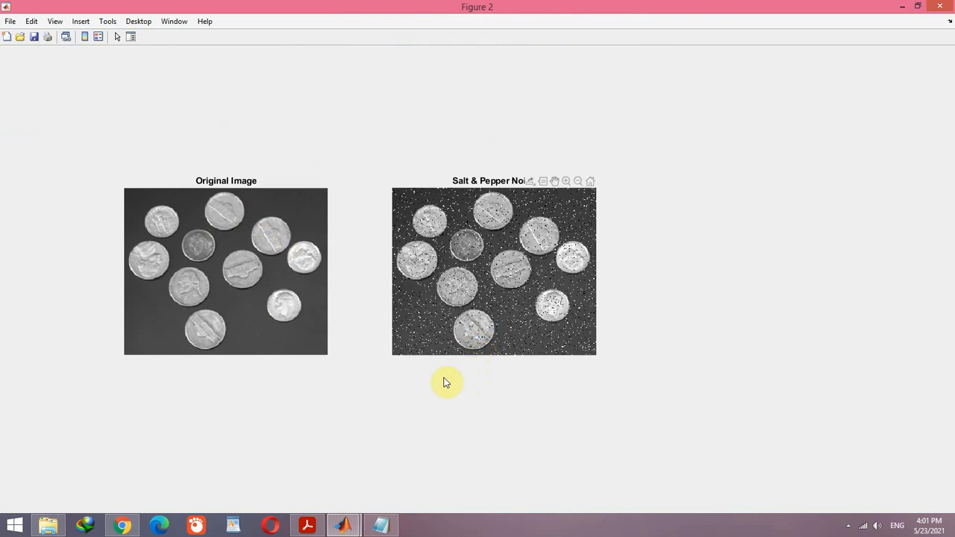
mouse_move(533, 391)
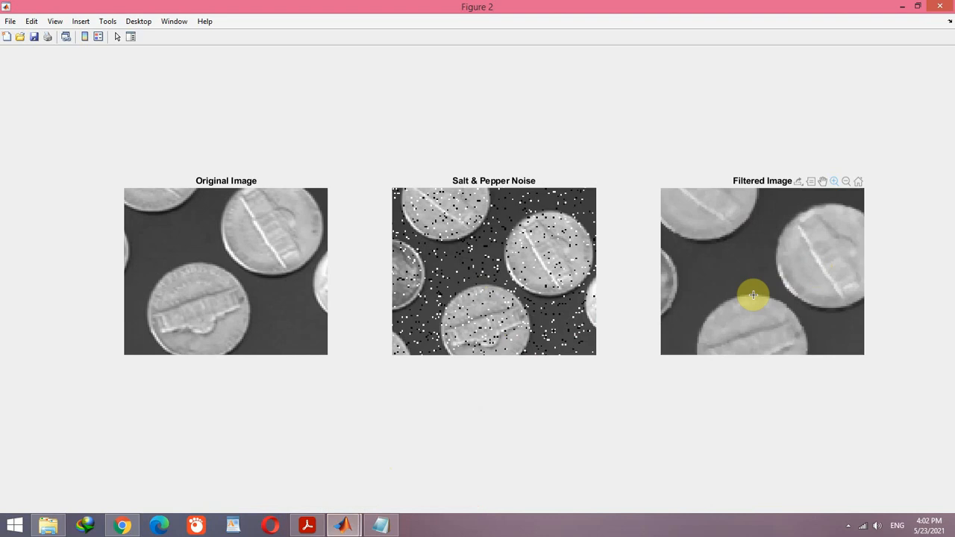
mouse_move(770, 280)
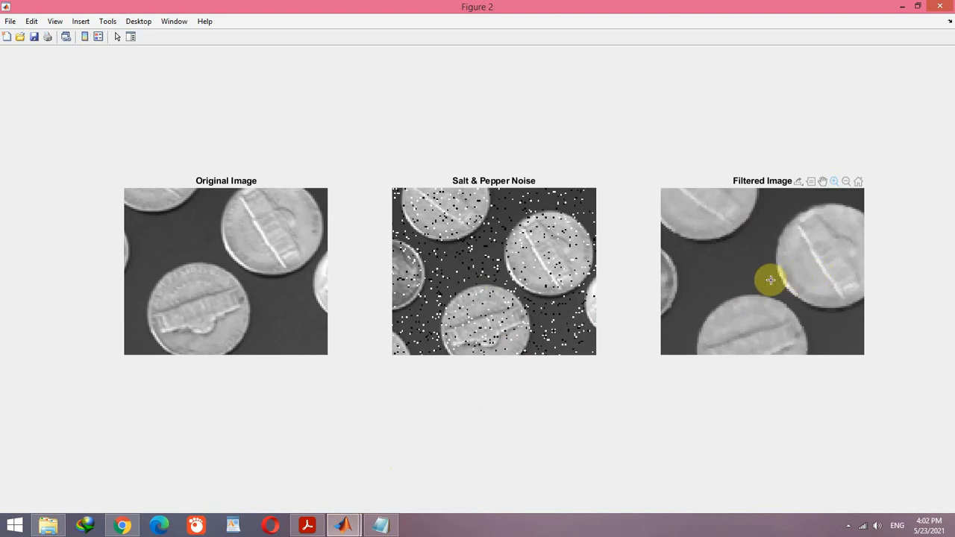
mouse_move(710, 314)
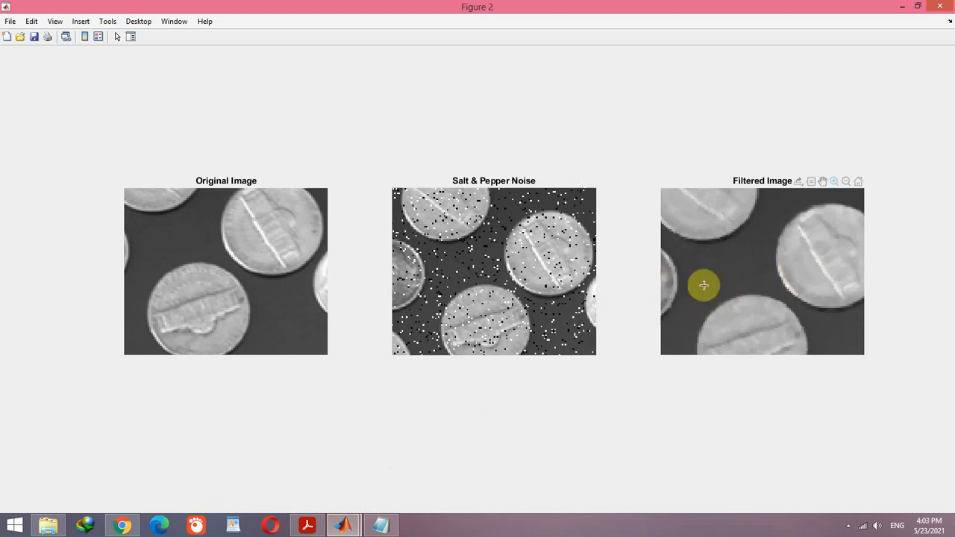
mouse_move(763, 303)
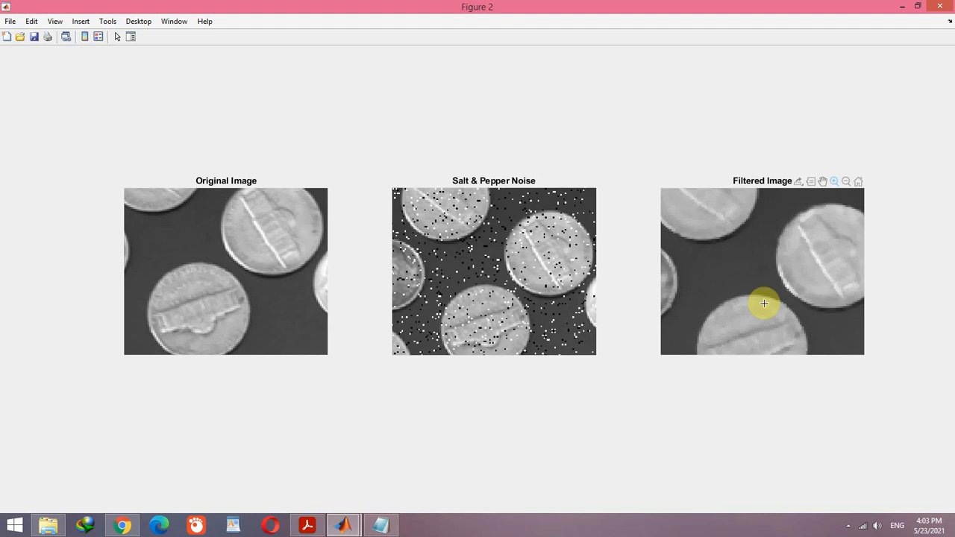
mouse_move(467, 438)
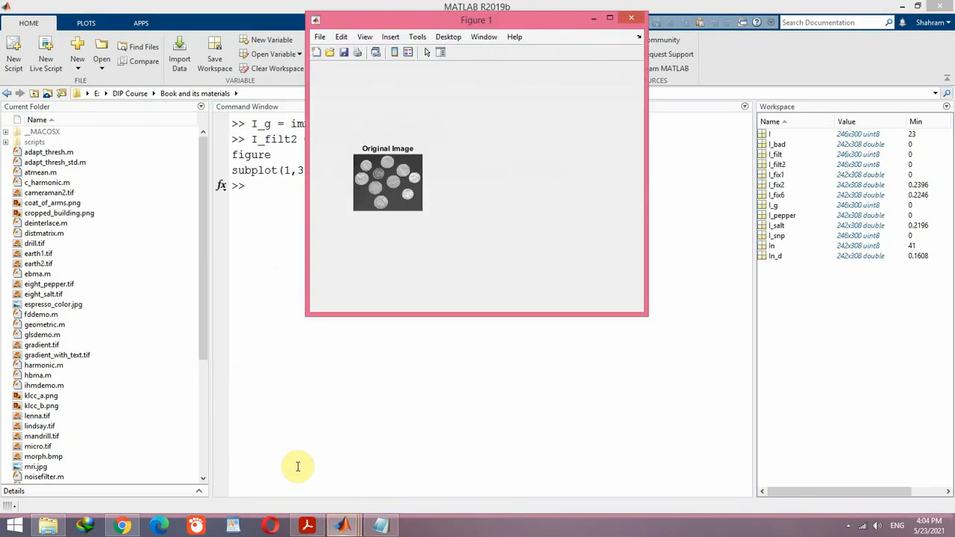
- Plot the original coins, Gaussian-noise and 3×3 median-filtered images, then maximize Figure 1
click(630, 18)
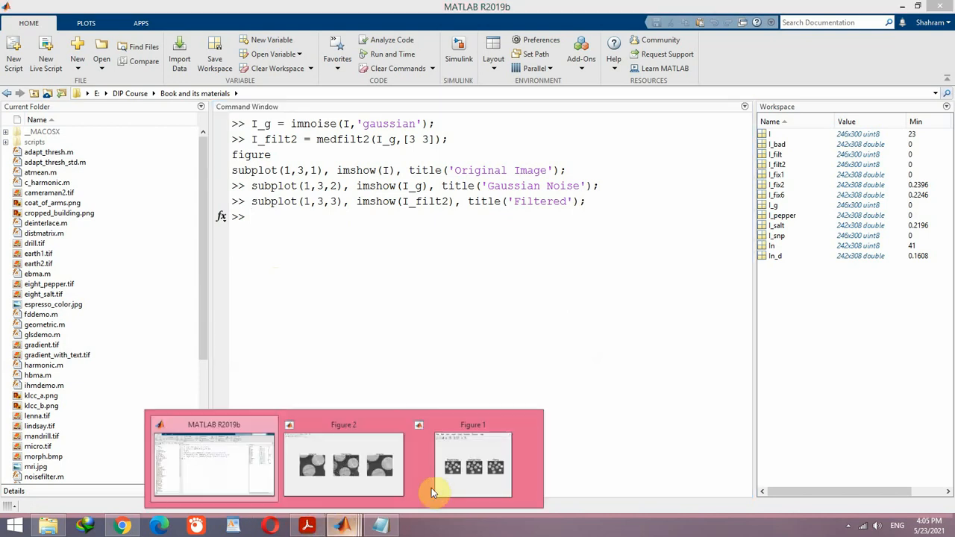
click(473, 465)
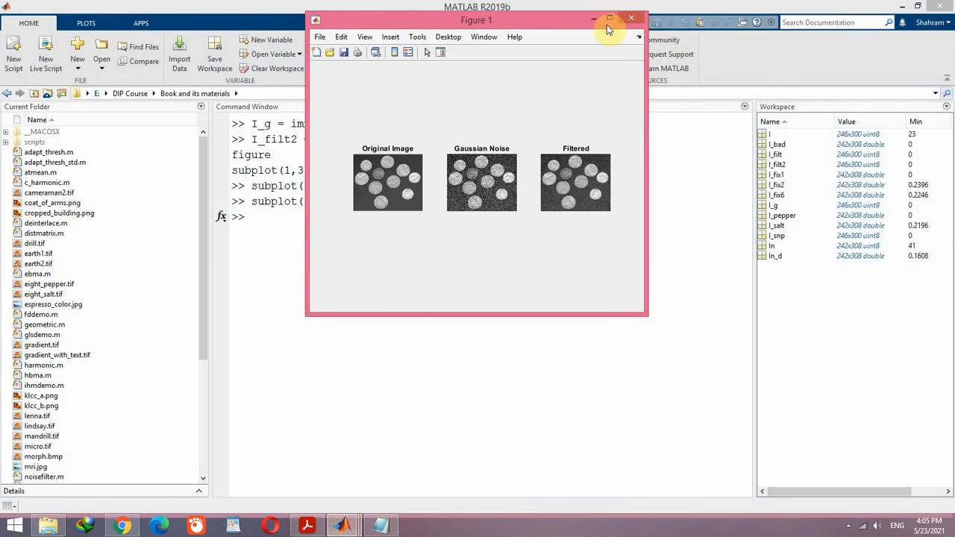
click(610, 17)
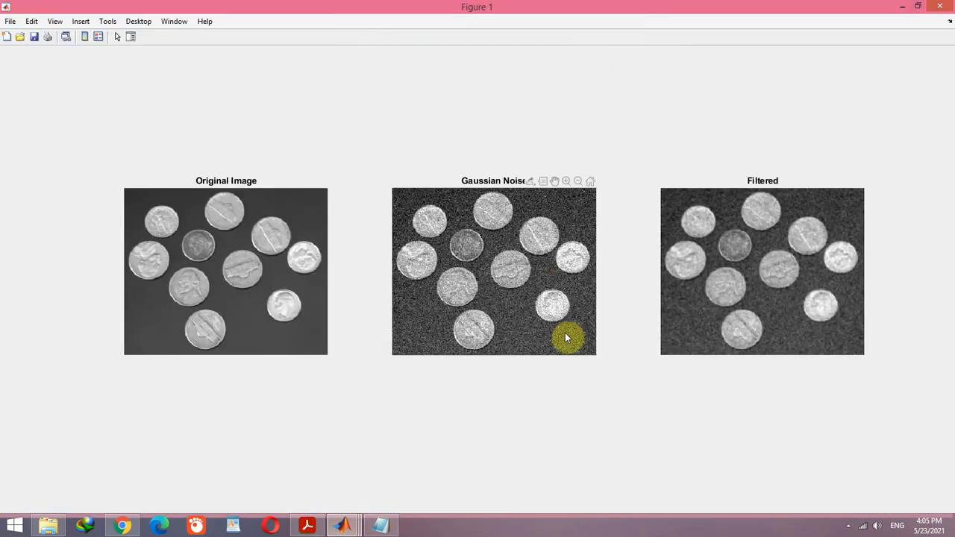
mouse_move(341, 332)
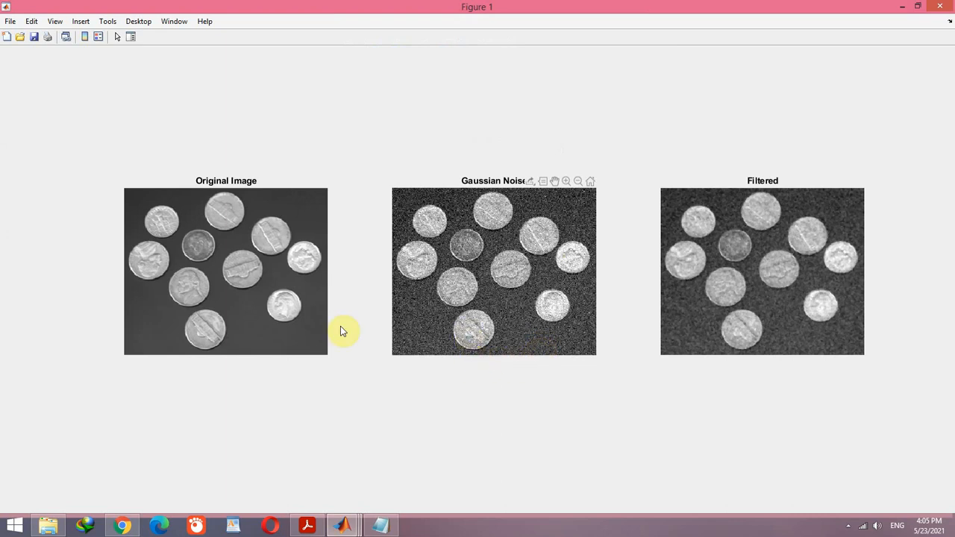
mouse_move(438, 320)
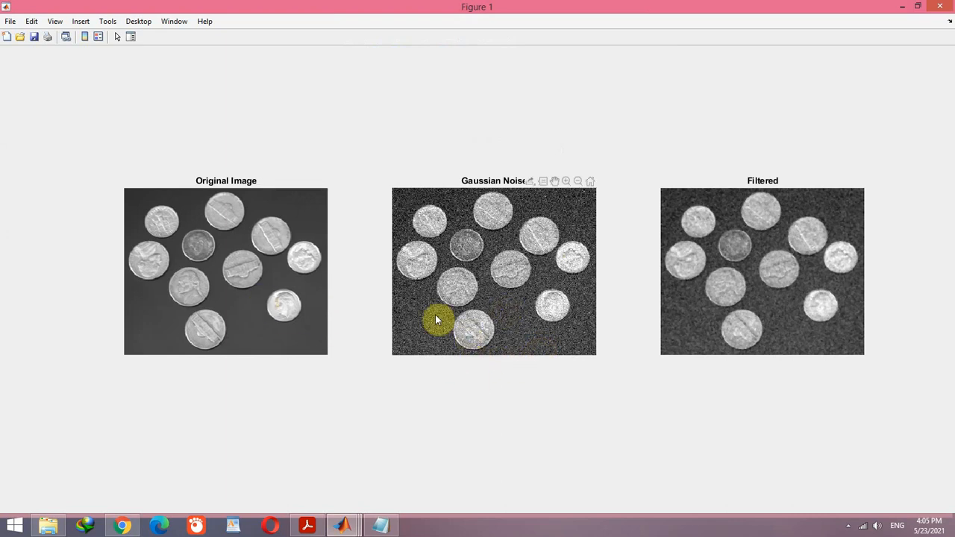
mouse_move(502, 356)
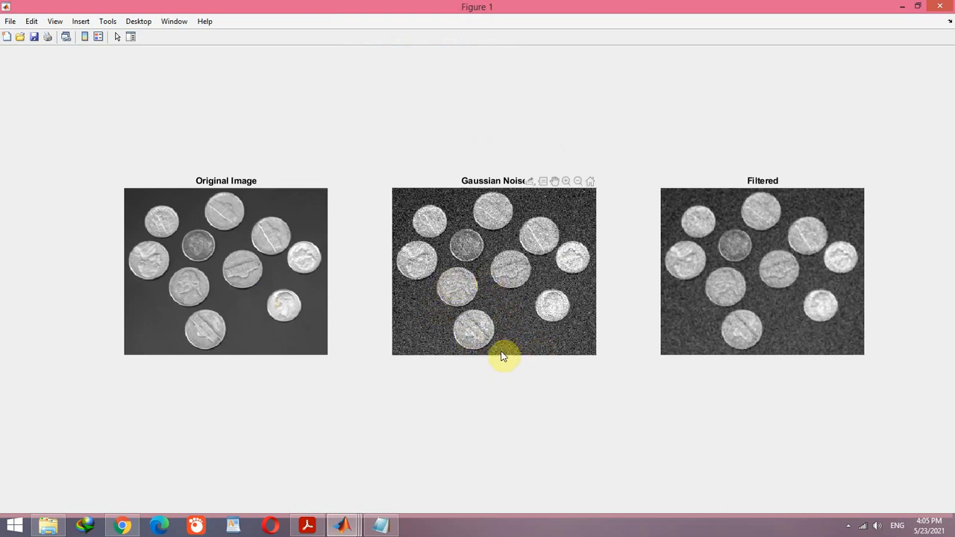
mouse_move(733, 347)
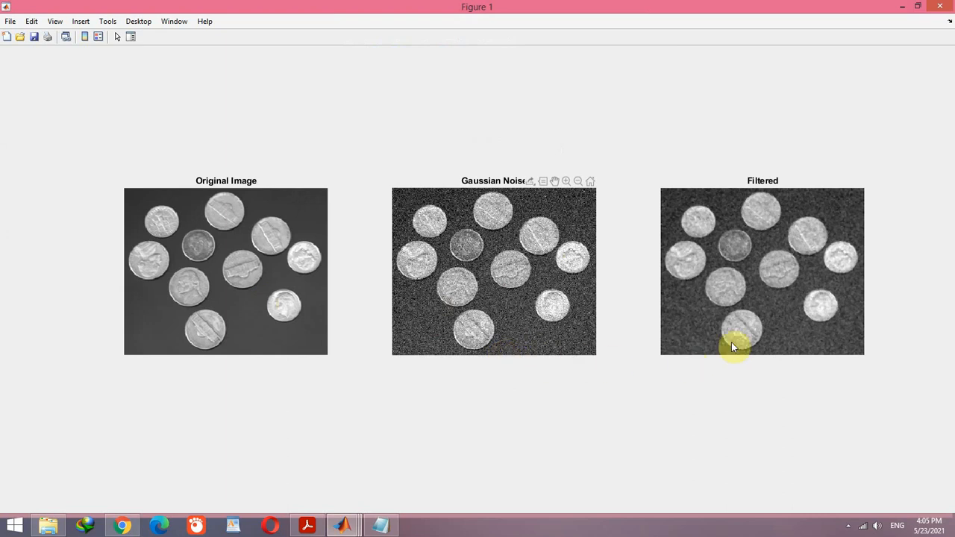
mouse_move(752, 376)
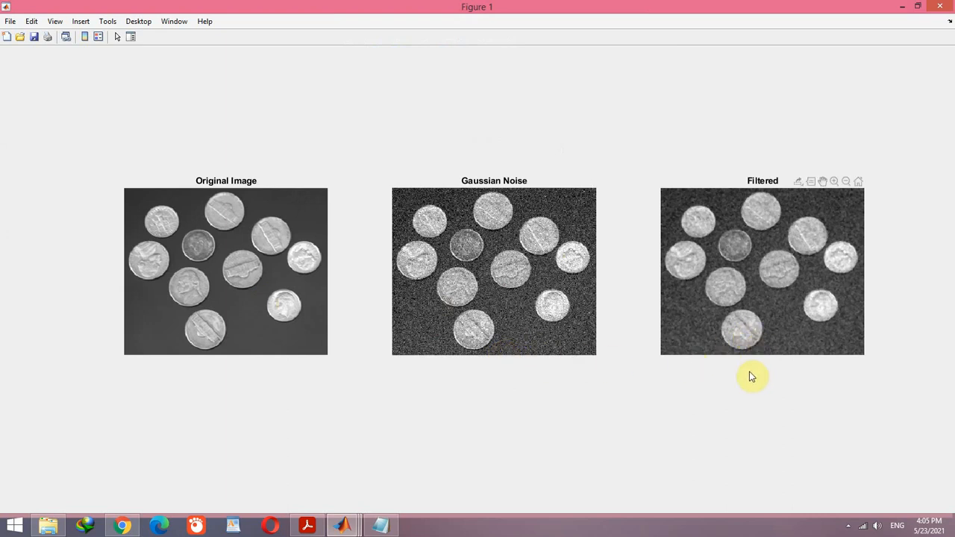
mouse_move(752, 370)
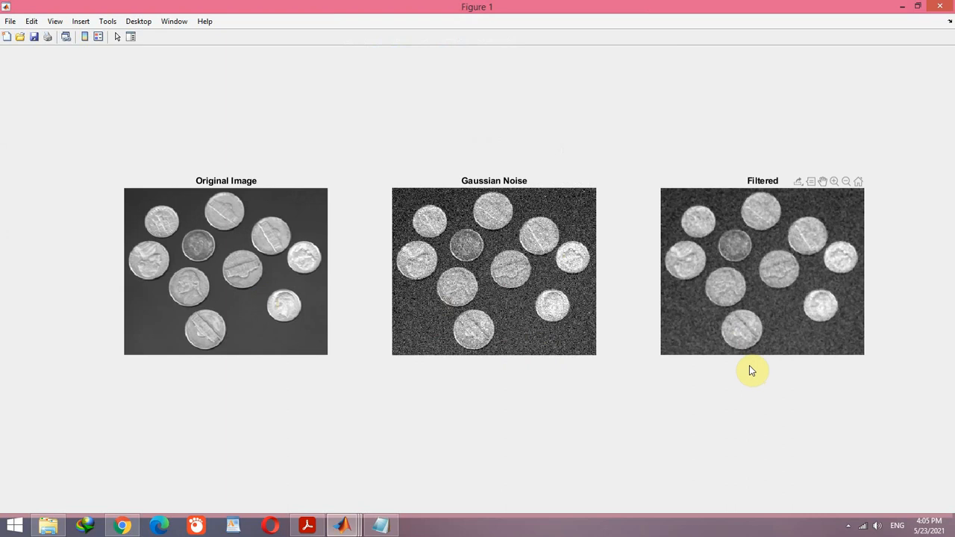
mouse_move(543, 337)
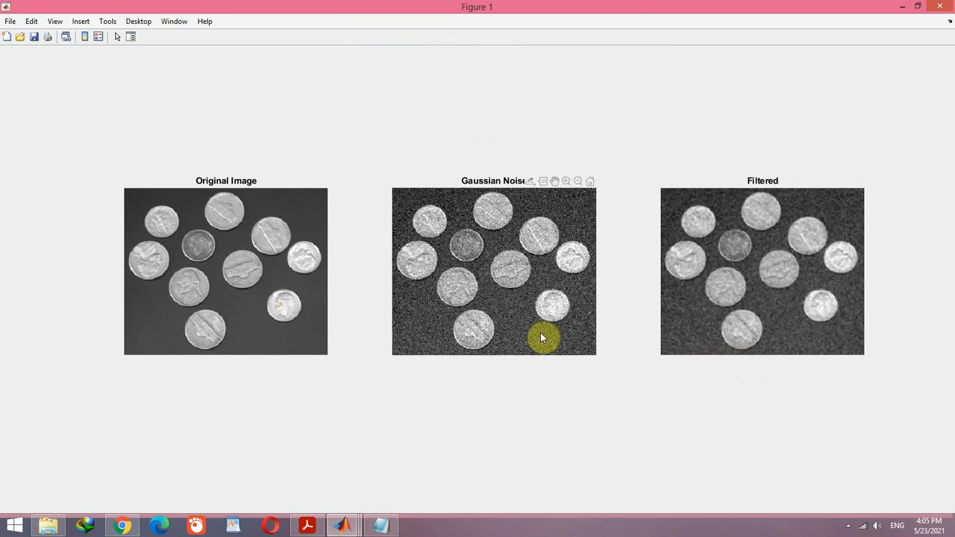
mouse_move(685, 348)
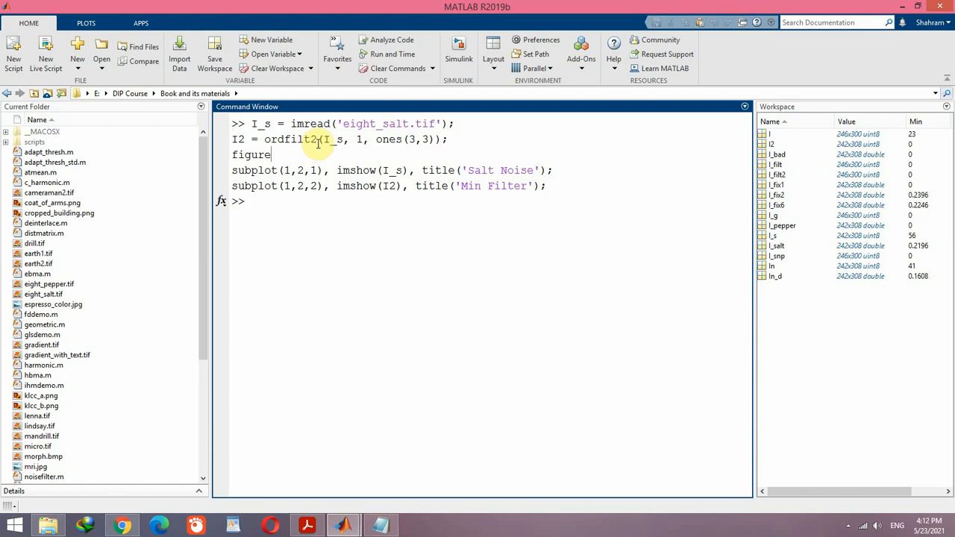
double_click(334, 140)
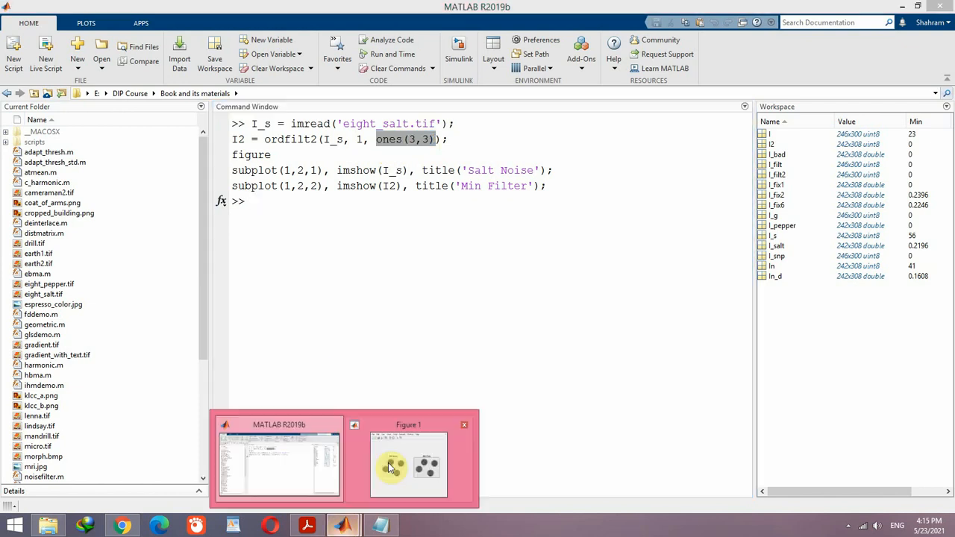
- Bring the Salt Noise and Min Filter figure to the front for zooming
click(408, 463)
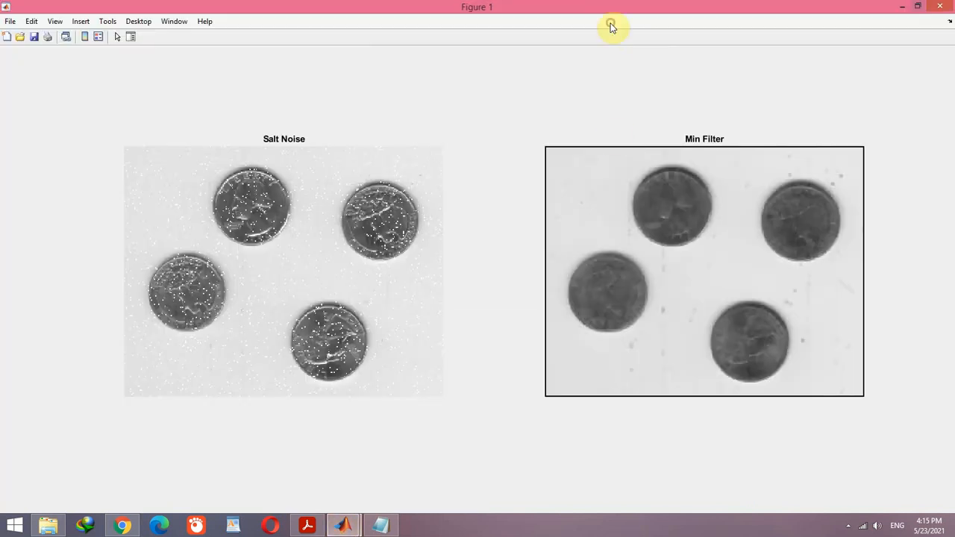
mouse_move(513, 342)
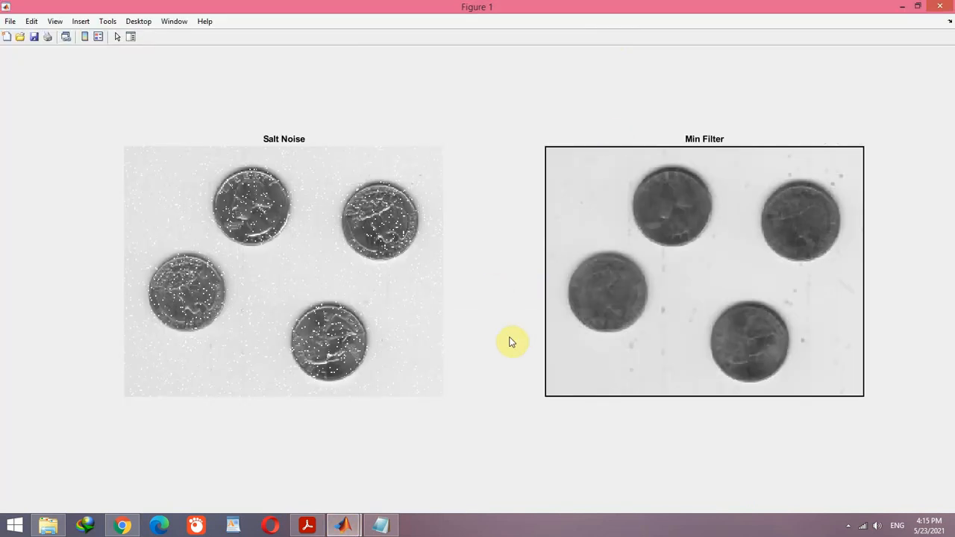
mouse_move(526, 237)
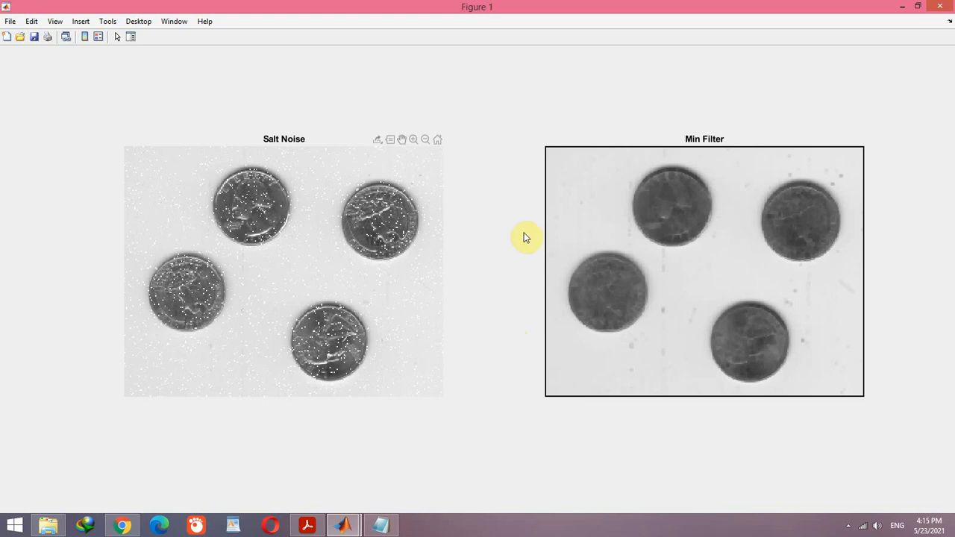
mouse_move(578, 317)
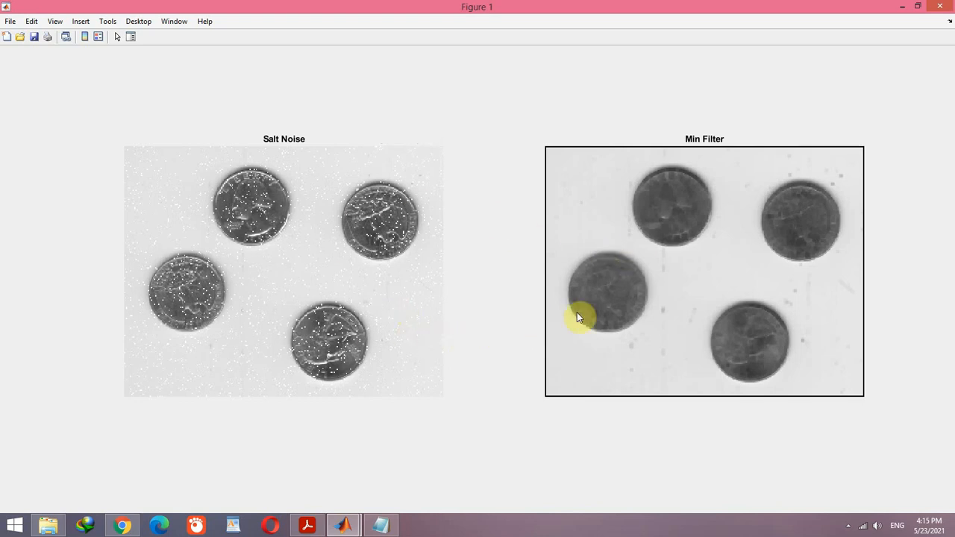
mouse_move(647, 252)
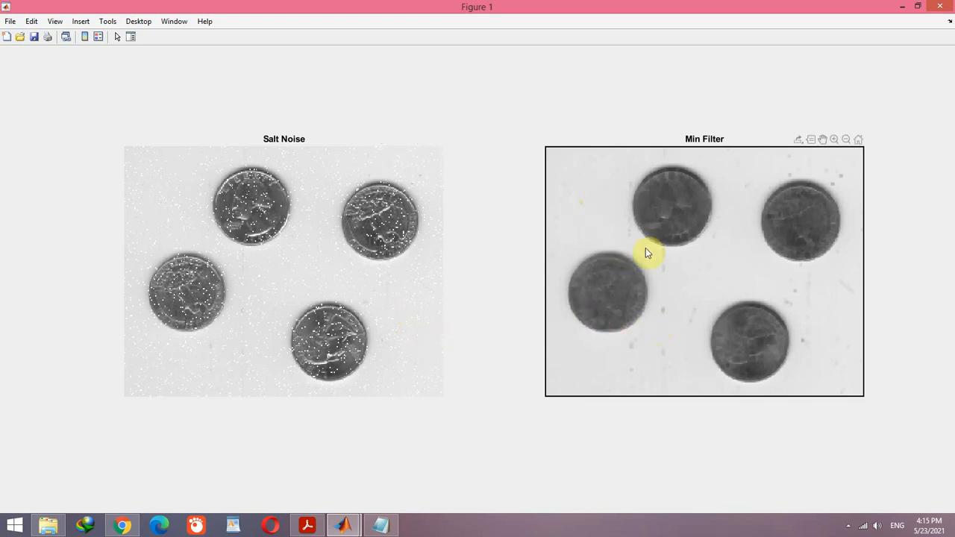
mouse_move(586, 195)
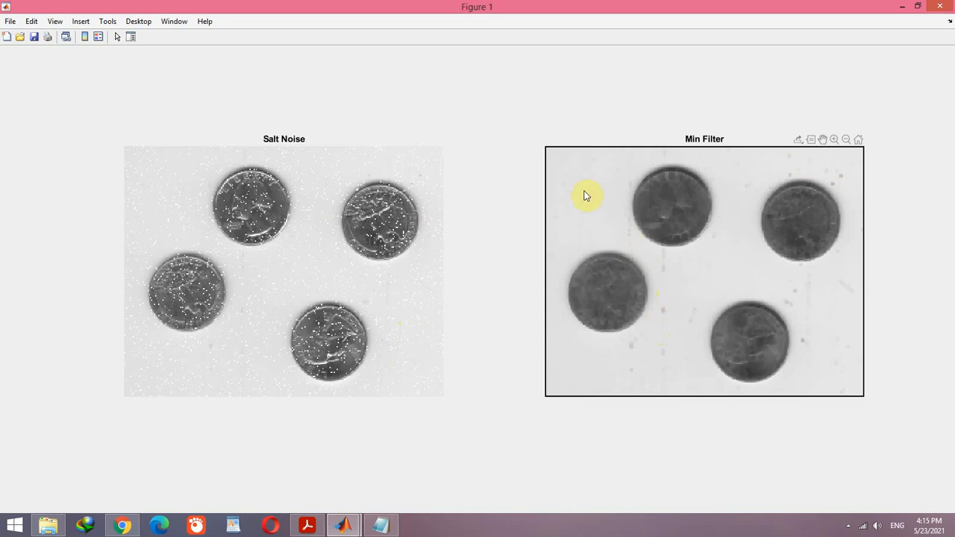
mouse_move(702, 347)
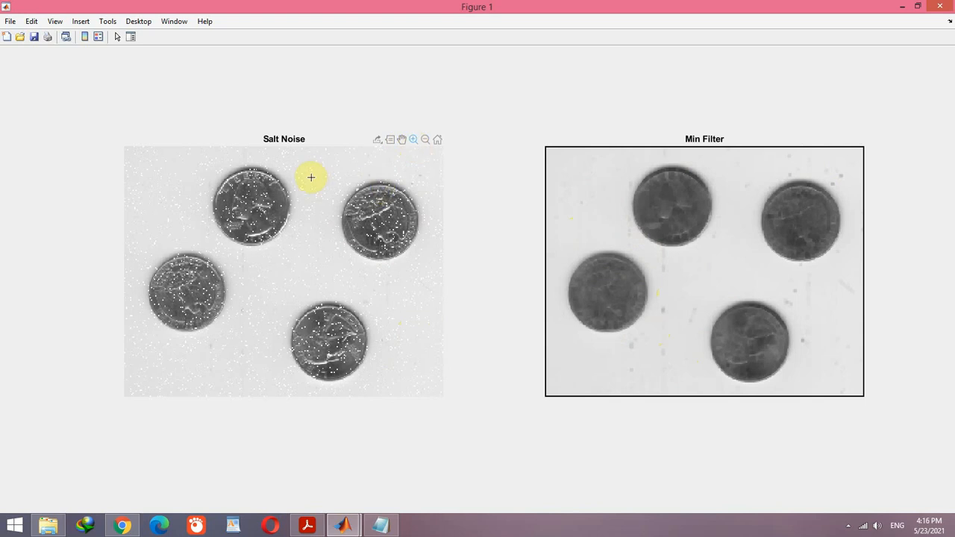
- Zoom both linked panels onto a single coin to compare noise against min filtering
drag(311, 177, 442, 290)
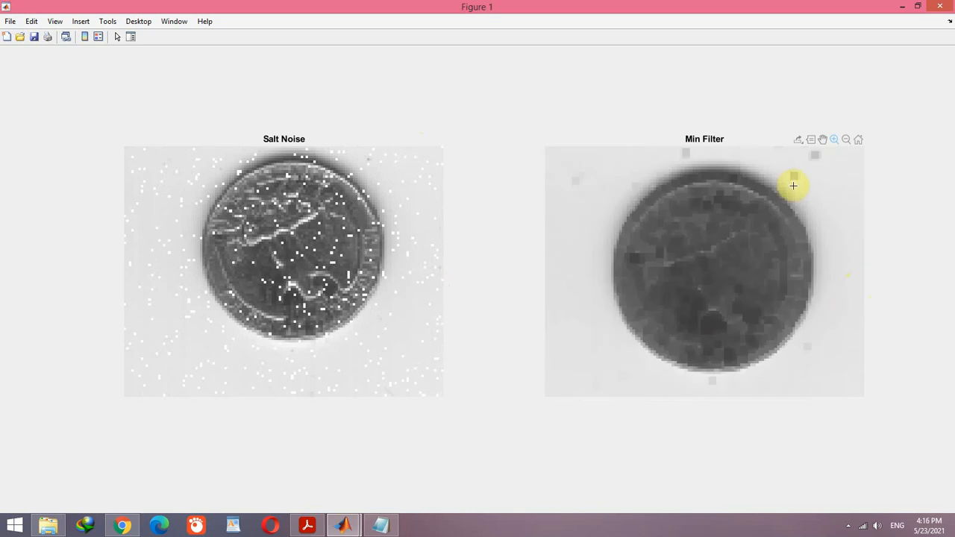
mouse_move(714, 304)
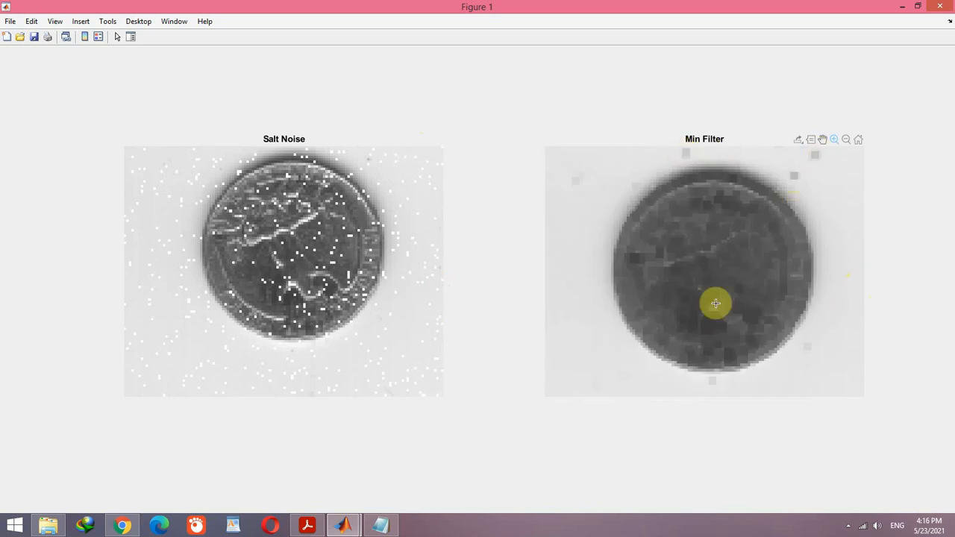
mouse_move(488, 367)
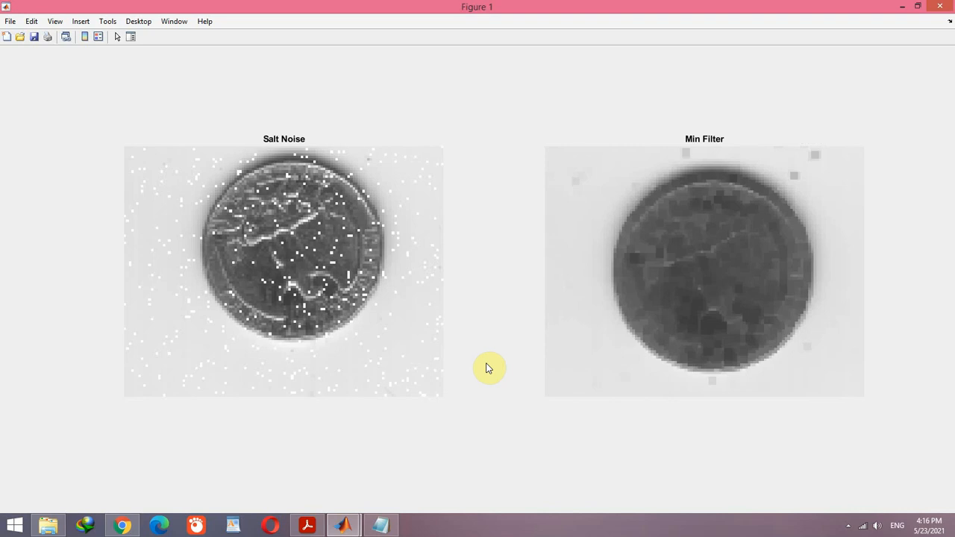
- Bring the Command Window with the eight_salt.tif min-filter commands back to the front
click(343, 525)
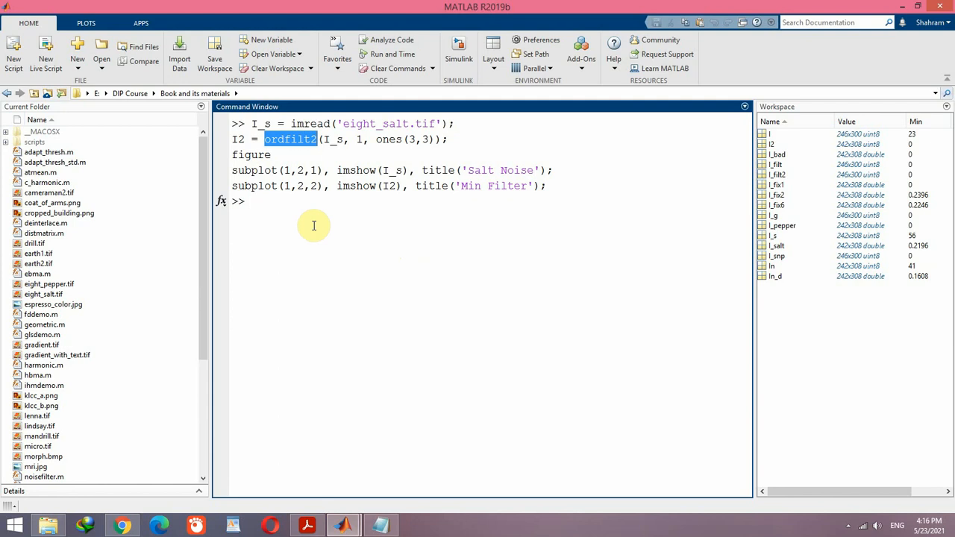
mouse_move(287, 212)
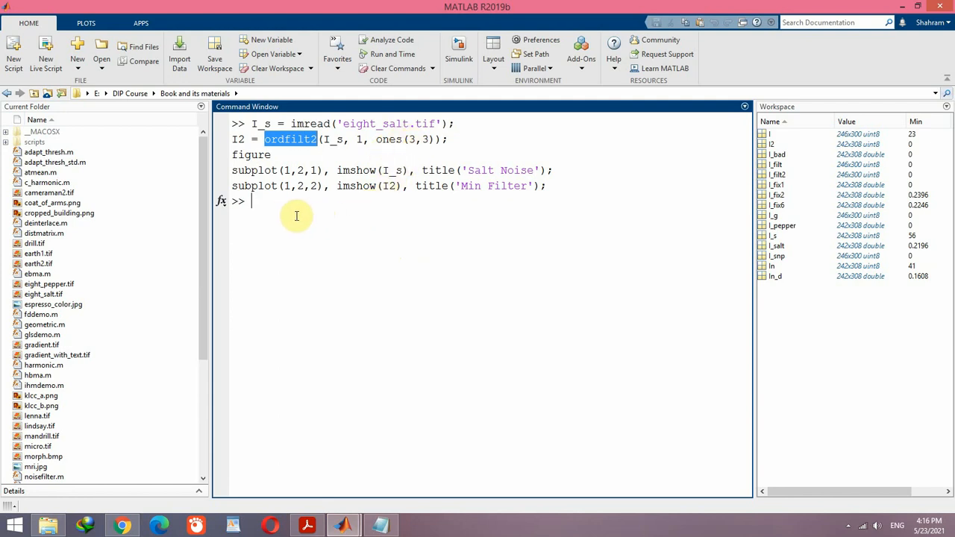
mouse_move(299, 170)
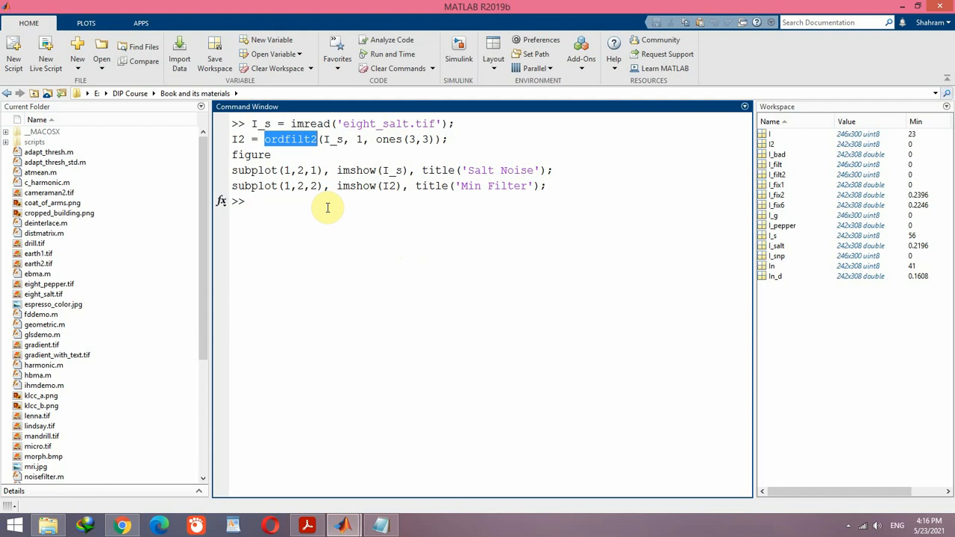
mouse_move(274, 149)
text(I2 = ordfilt2(I_s, 1, ones(3,3));)
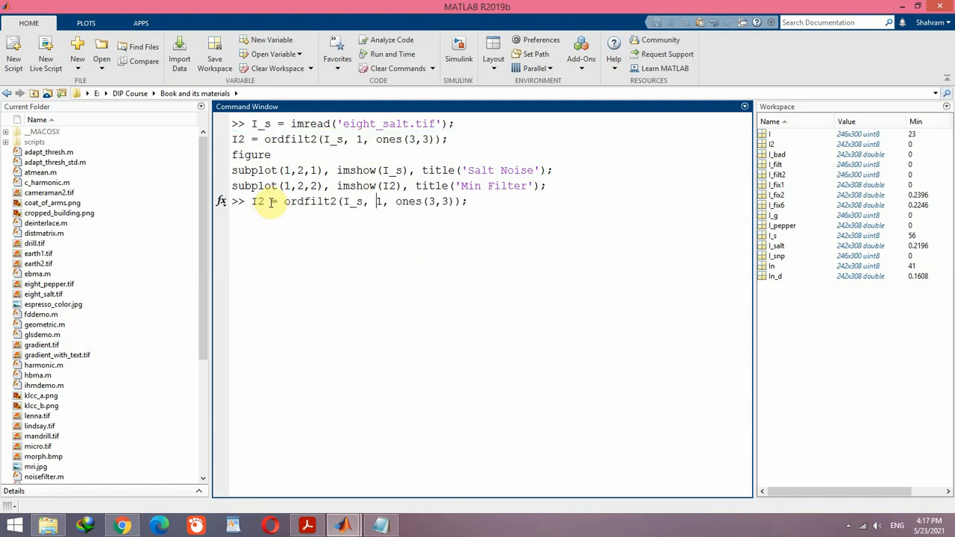
- Rerun ordfilt2 with order 5 and plot it beside the salt-noise image titled 'Median Filter'
key(Backspace)
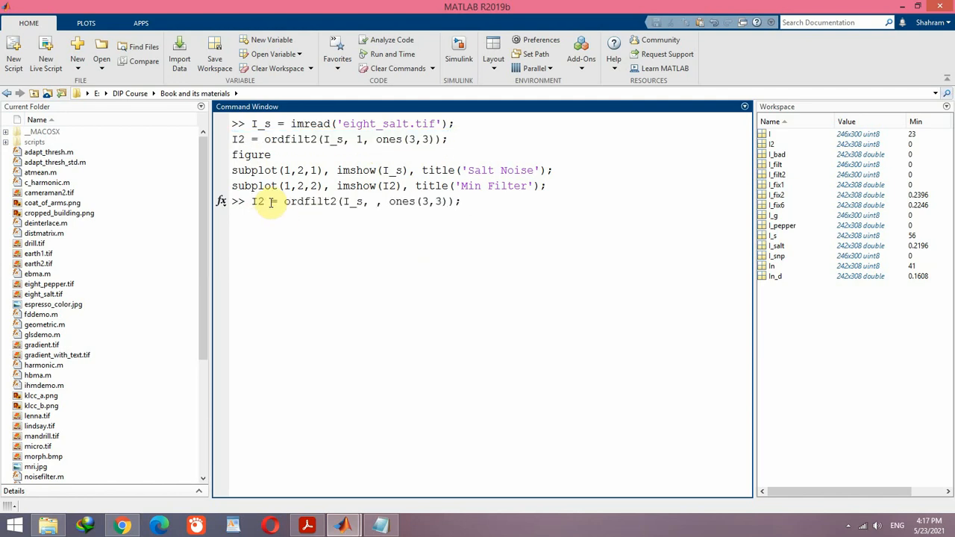
text(5)
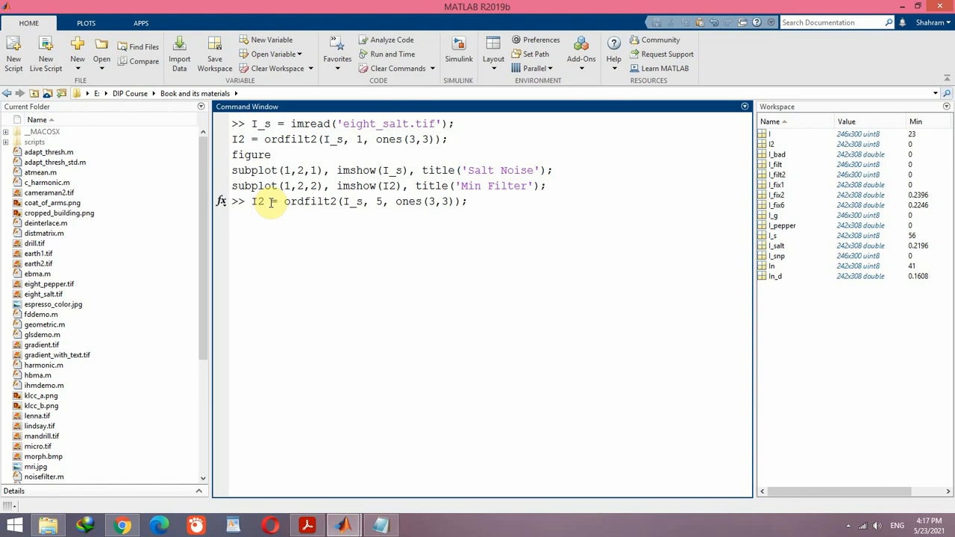
mouse_move(357, 206)
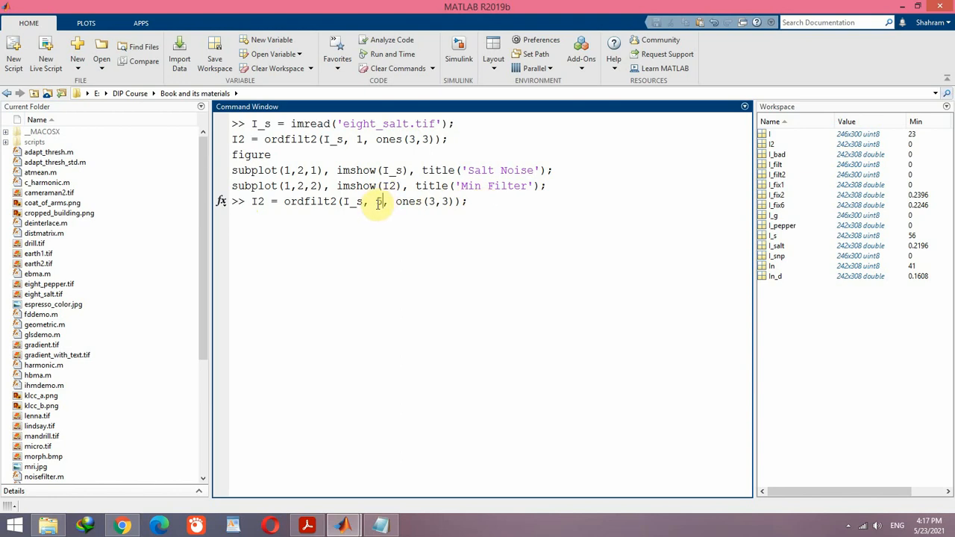
text(5)
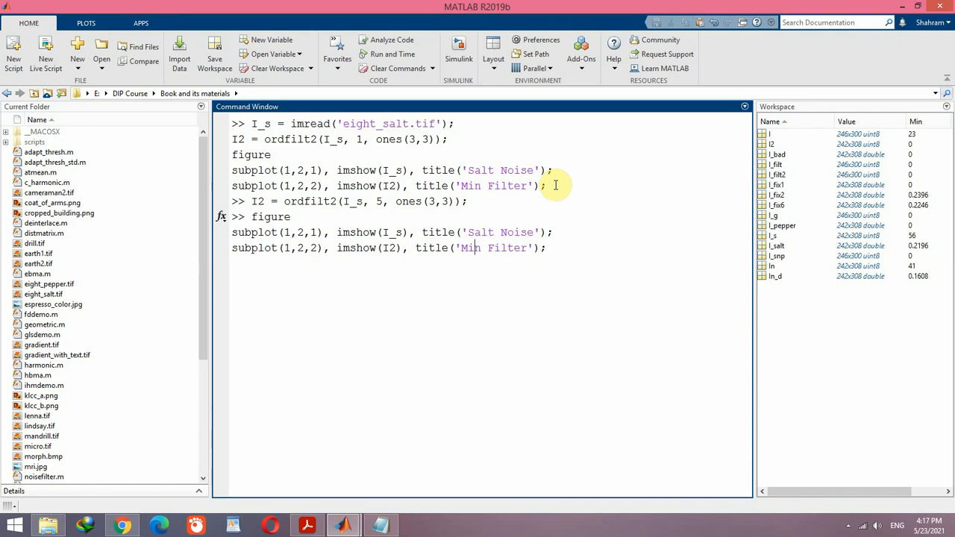
key(BackSpace)
text(edia)
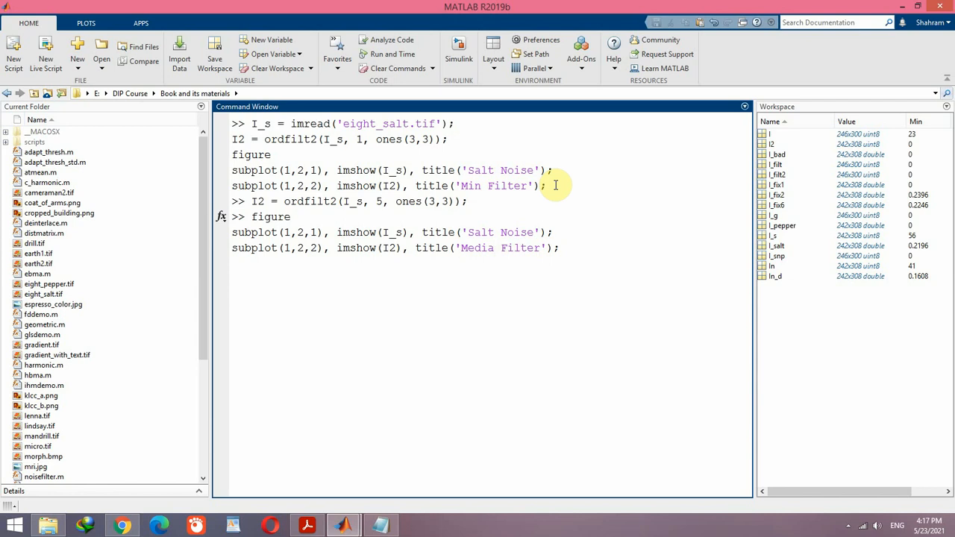
key(enter)
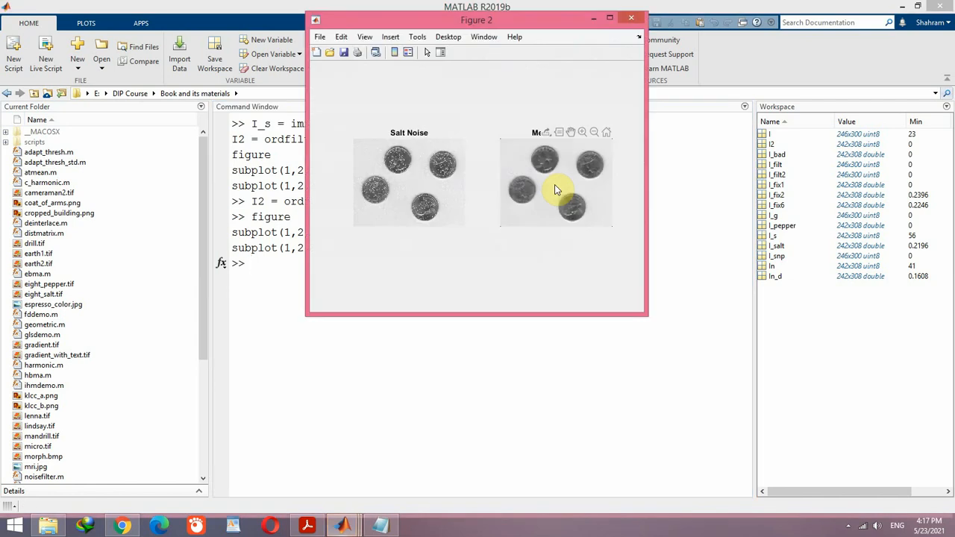
- Maximize Figure 2 showing the salt-noise coins beside the median-filtered coins
click(609, 17)
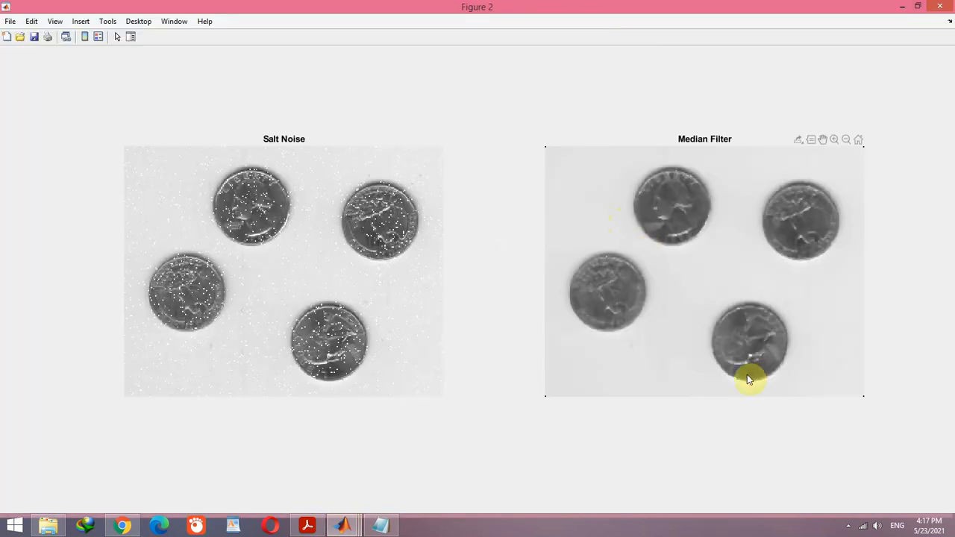
mouse_move(577, 248)
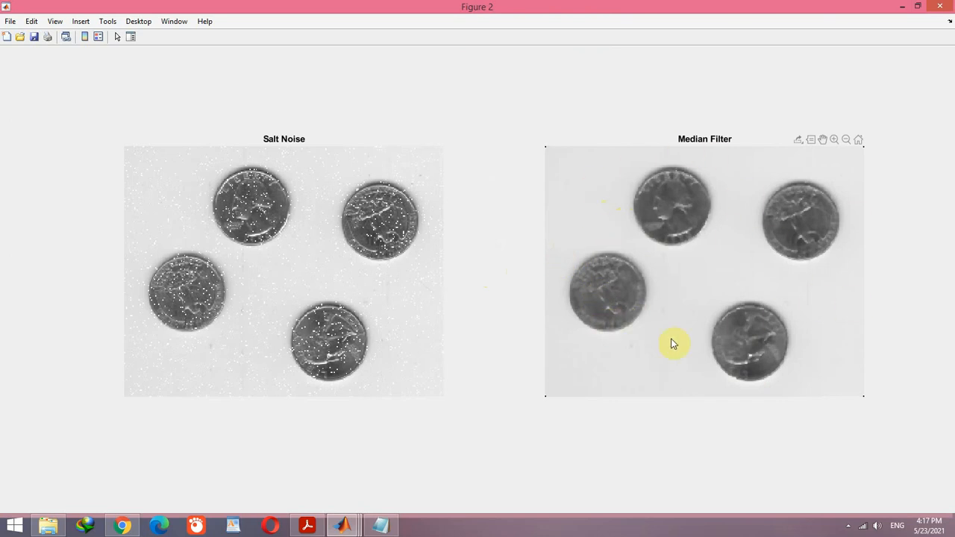
mouse_move(298, 321)
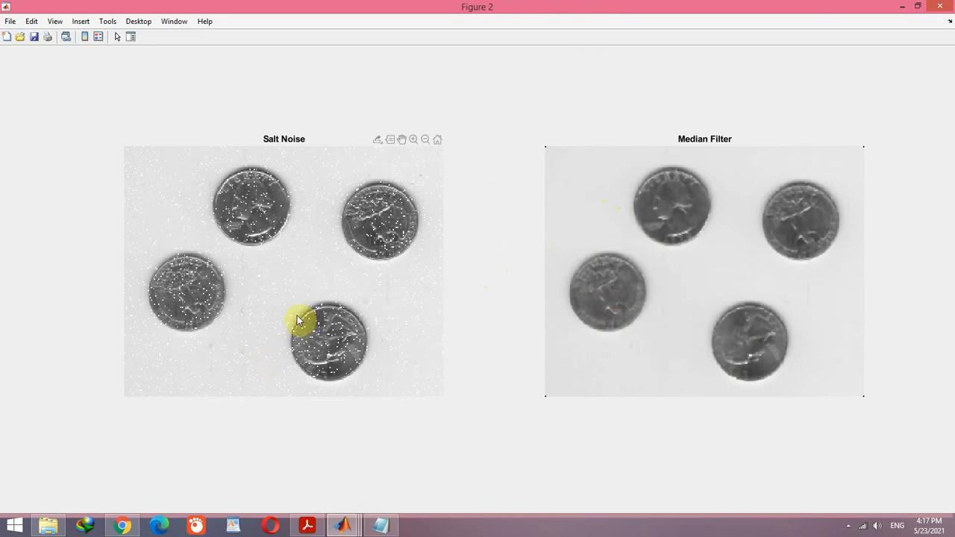
mouse_move(273, 318)
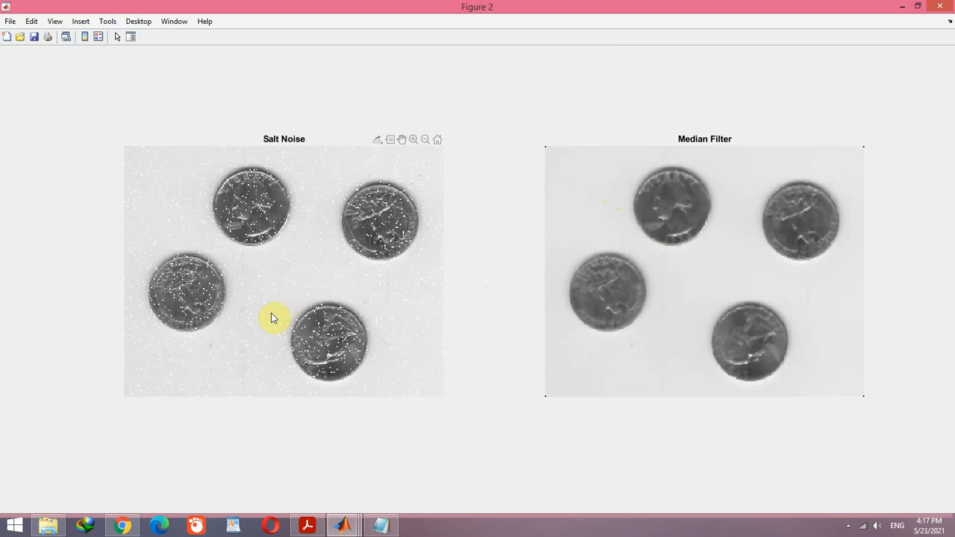